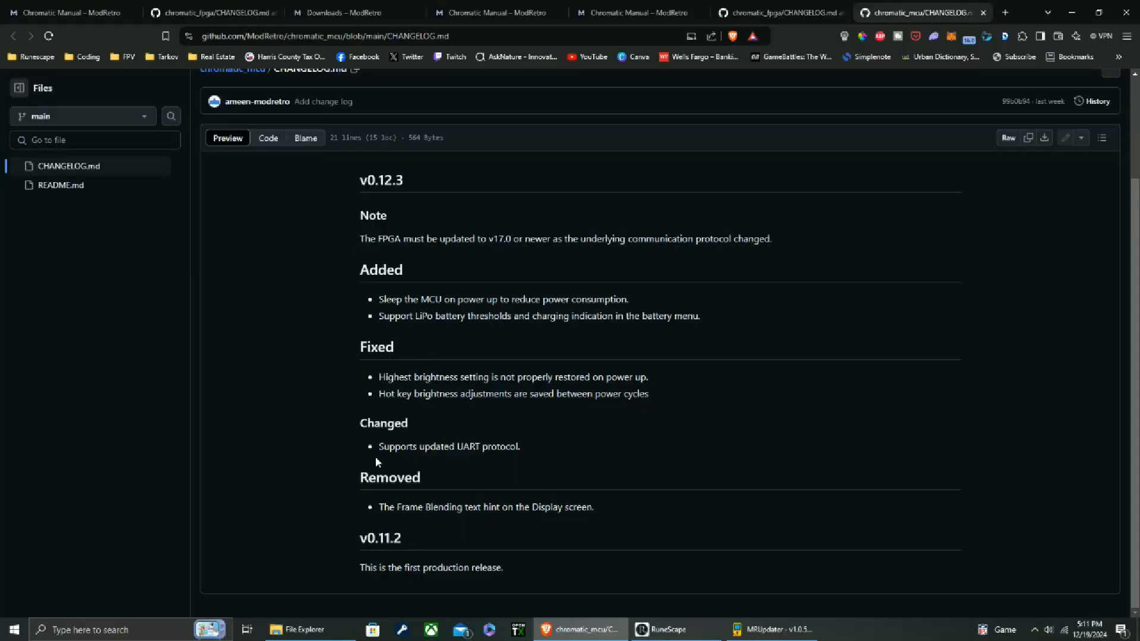
{"action": "mouse_move", "coordinate": [424, 466]}
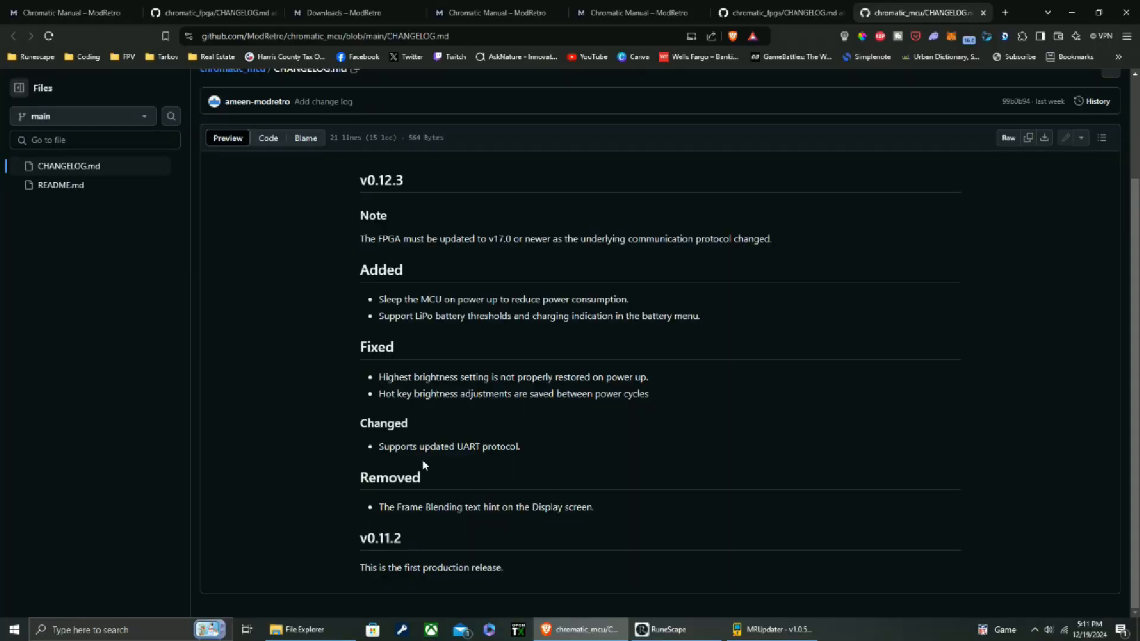
{"action": "mouse_move", "coordinate": [460, 549]}
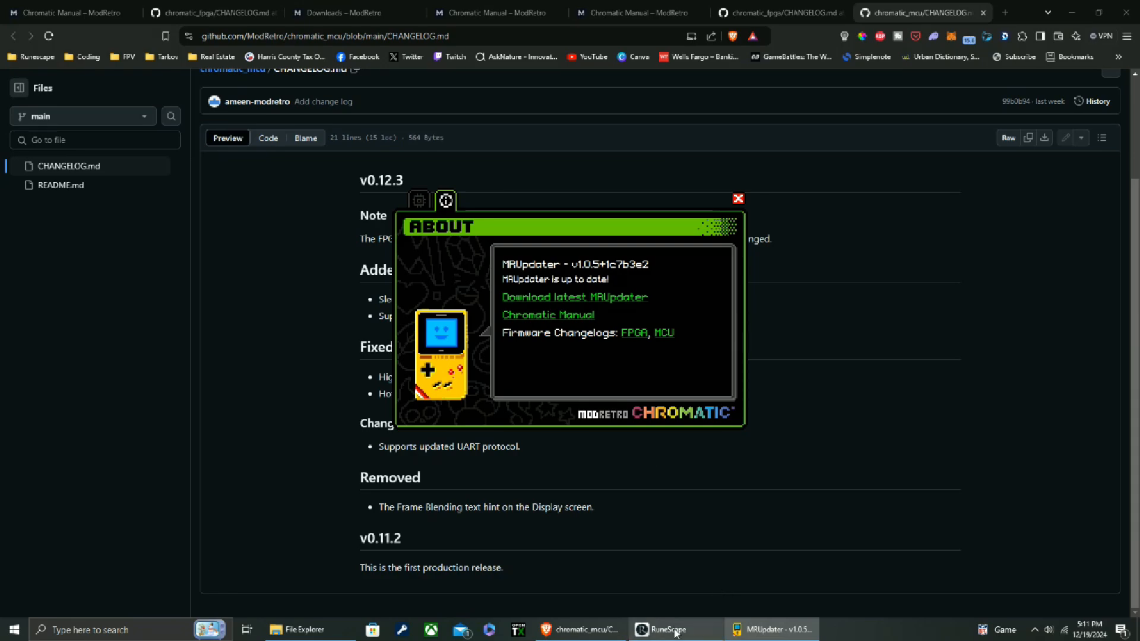
Switch from the GitHub v0.12.3 changelog back to the RuneScape game window
{"action": "left_click", "coordinate": [669, 629]}
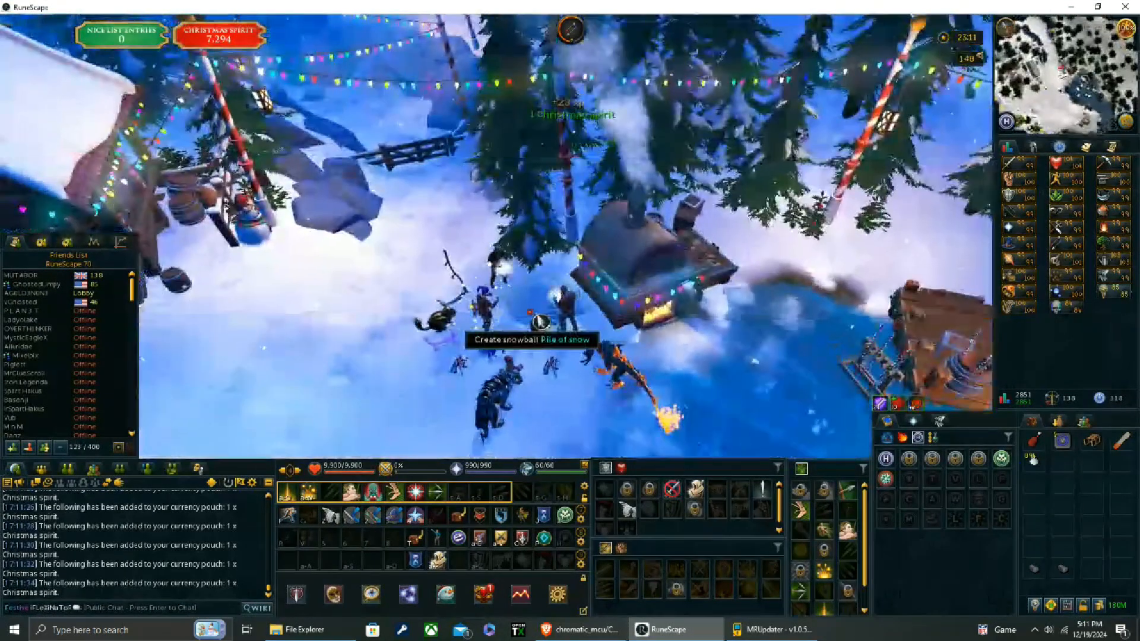